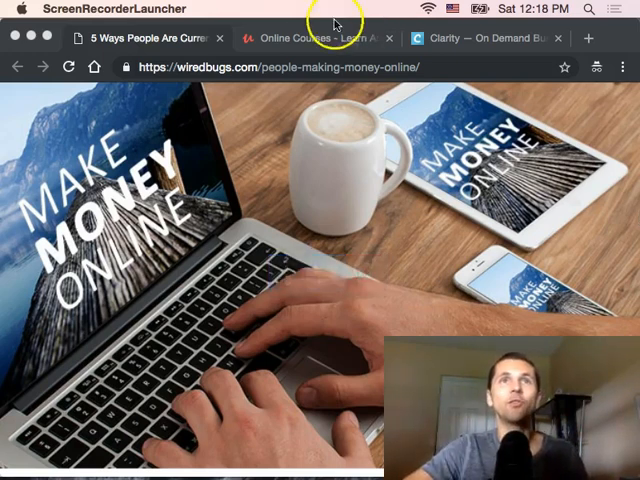
Step: Bring up the Udemy homepage advertising courses from $10.99
{"action": "left_click", "coordinate": [316, 38]}
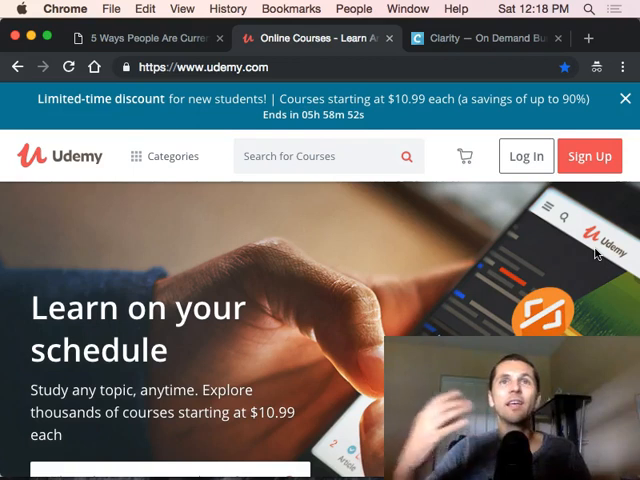
{"action": "left_click", "coordinate": [464, 156]}
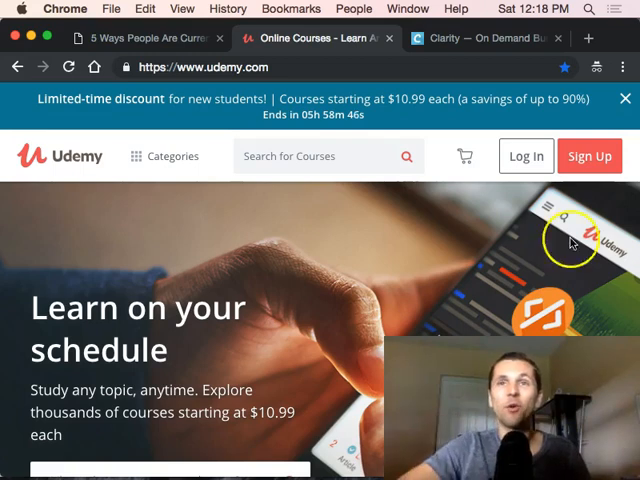
{"action": "mouse_move", "coordinate": [530, 40]}
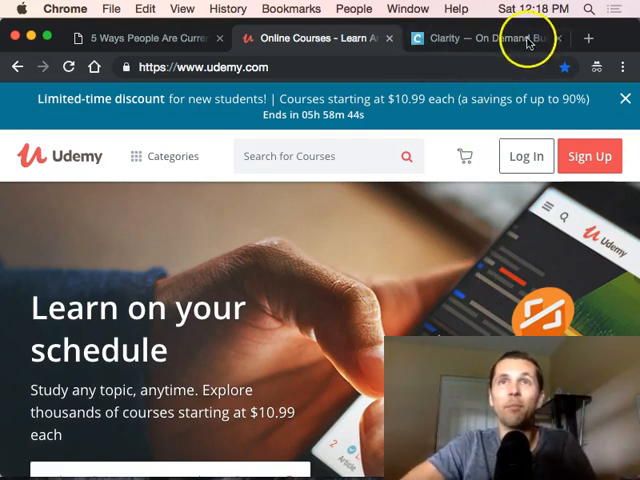
Step: View the Clarity.fm expert-advice homepage and scroll down through its content
{"action": "left_click", "coordinate": [480, 38]}
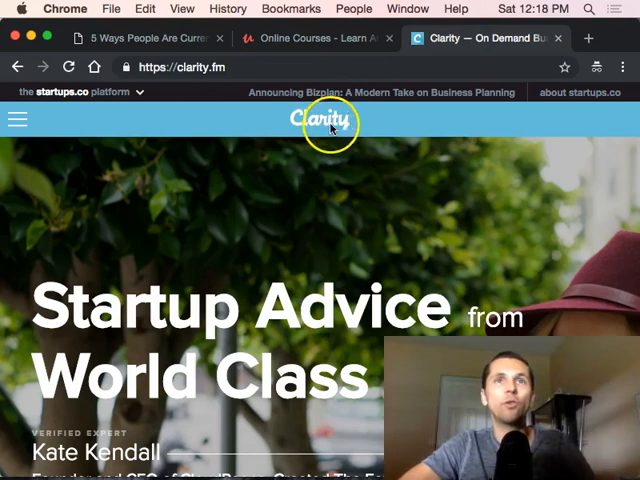
{"action": "mouse_move", "coordinate": [388, 104]}
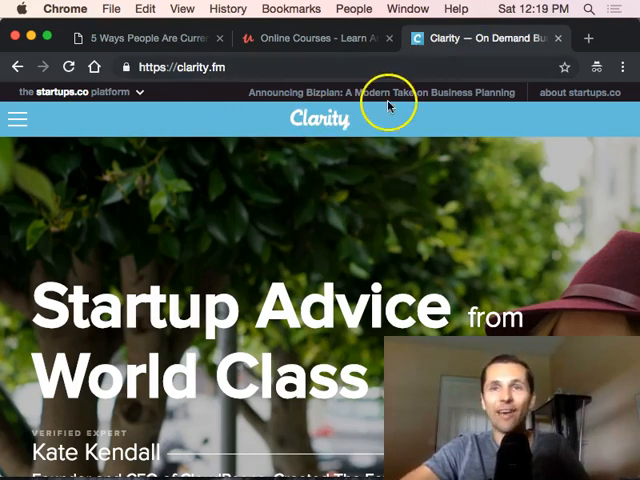
{"action": "scroll", "scroll_direction": "down", "scroll_amount": 3}
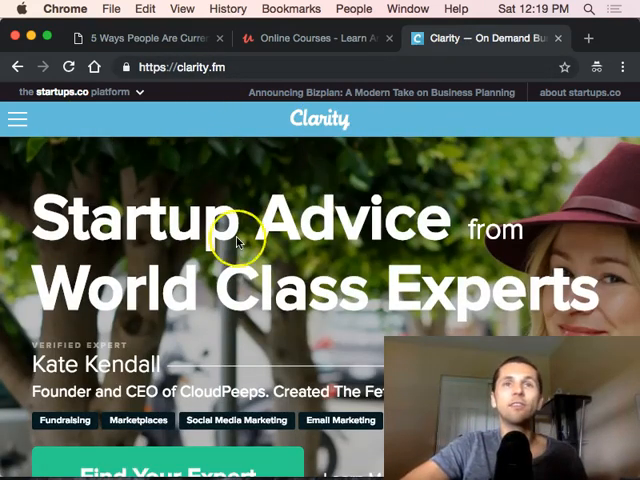
{"action": "scroll", "scroll_direction": "down", "scroll_amount": 3}
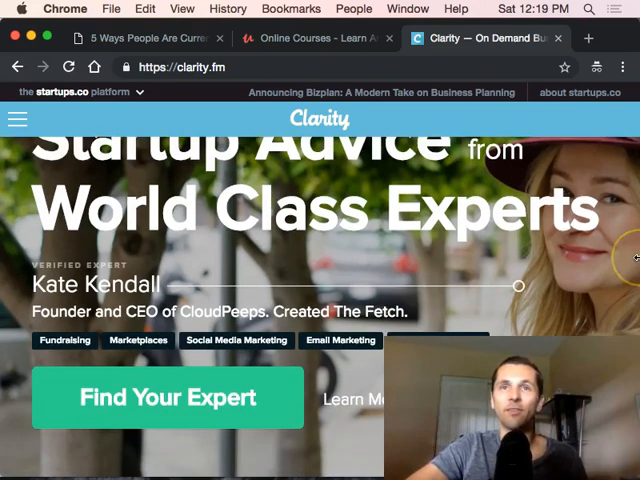
{"action": "scroll", "scroll_direction": "down", "scroll_amount": 3}
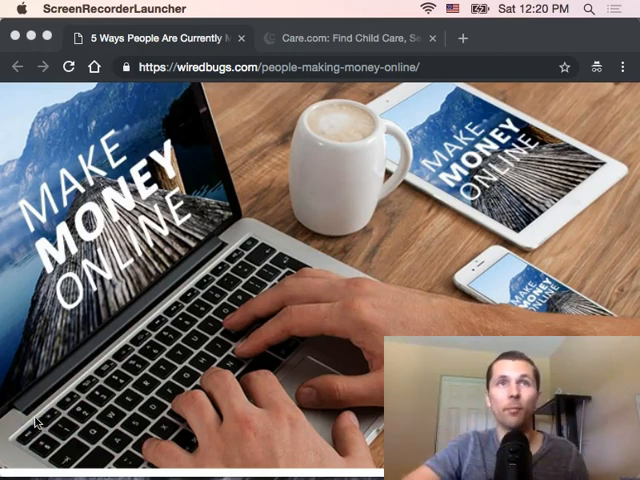
{"action": "left_click", "coordinate": [344, 38]}
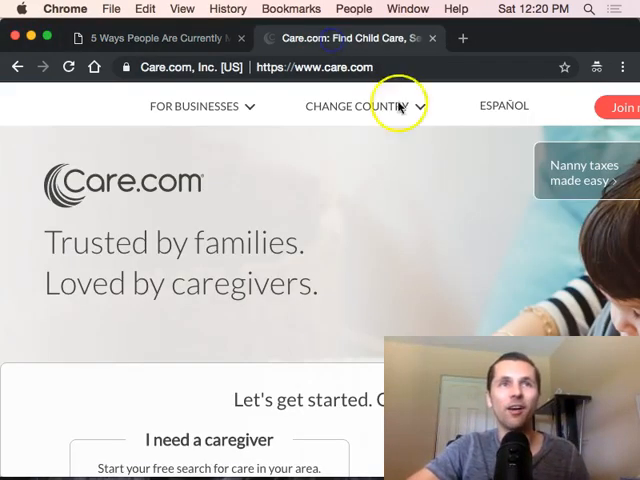
{"action": "mouse_move", "coordinate": [570, 224]}
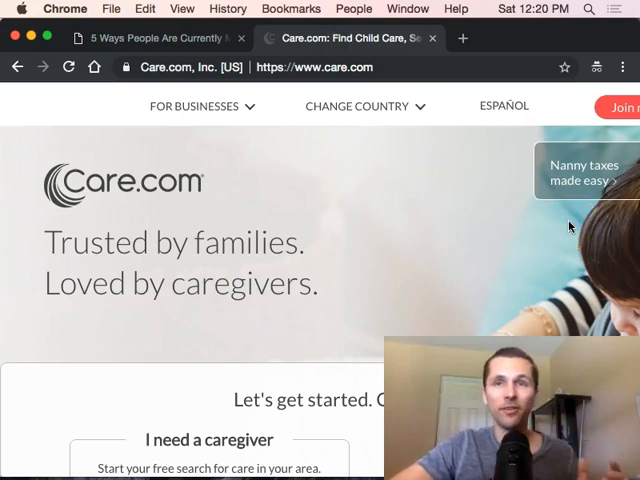
{"action": "scroll", "scroll_direction": "down", "scroll_amount": 3}
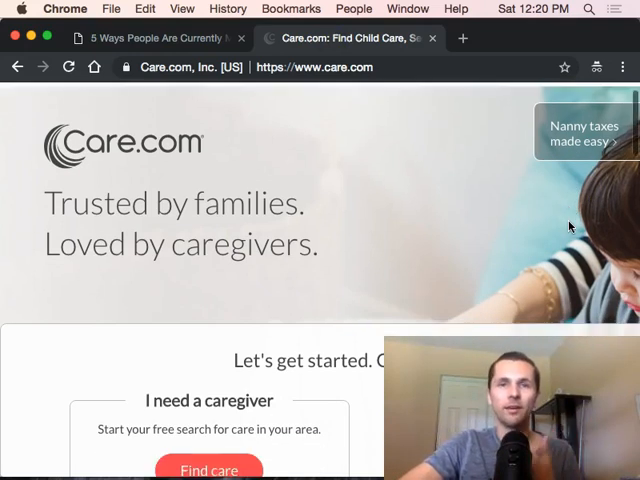
{"action": "scroll", "scroll_direction": "down", "scroll_amount": 3}
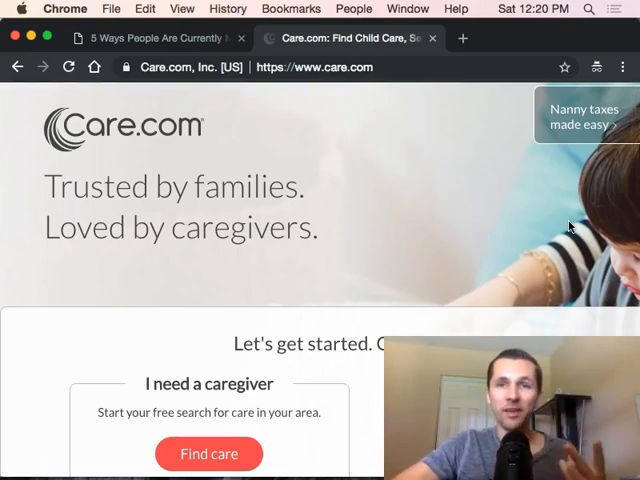
{"action": "scroll", "scroll_direction": "down", "scroll_amount": 3}
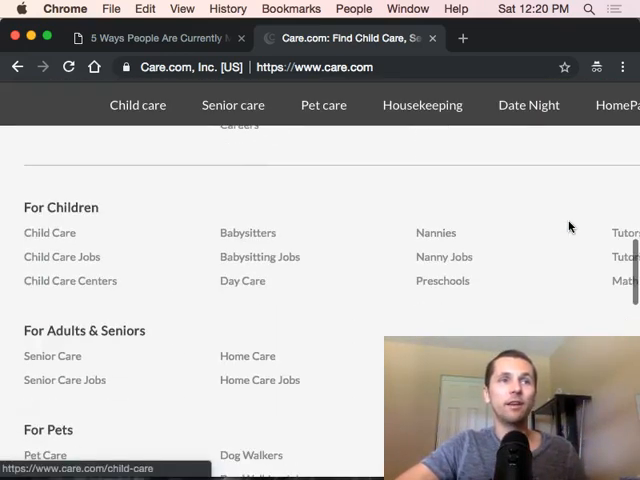
{"action": "scroll", "scroll_direction": "down", "scroll_amount": 3}
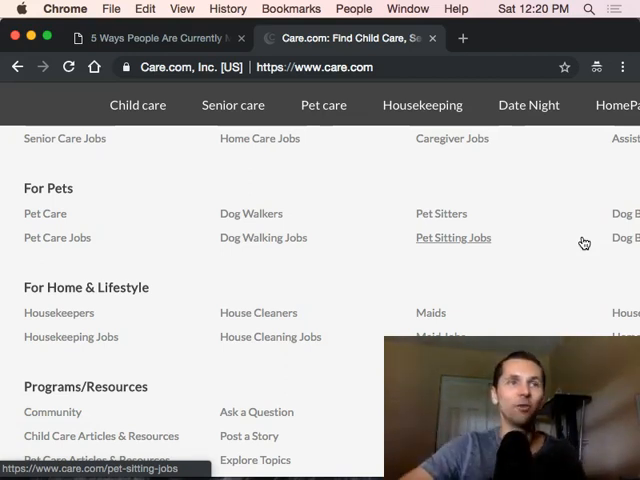
{"action": "scroll", "scroll_direction": "down", "scroll_amount": 3}
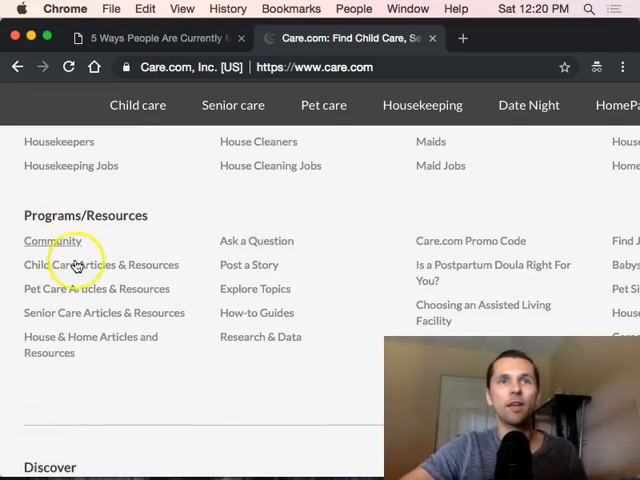
{"action": "mouse_move", "coordinate": [264, 318]}
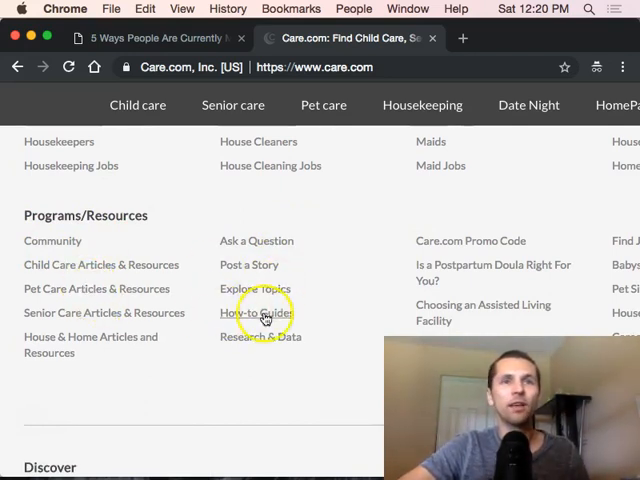
{"action": "scroll", "scroll_direction": "down", "scroll_amount": 3}
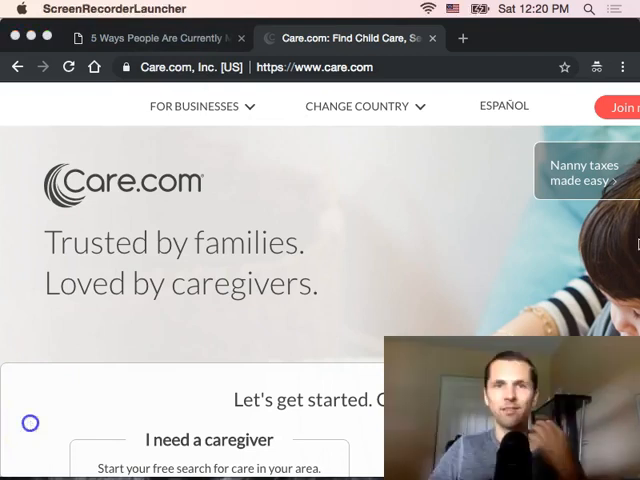
Step: Close the Care.com tab to return to the side-job article
{"action": "left_click", "coordinate": [156, 36]}
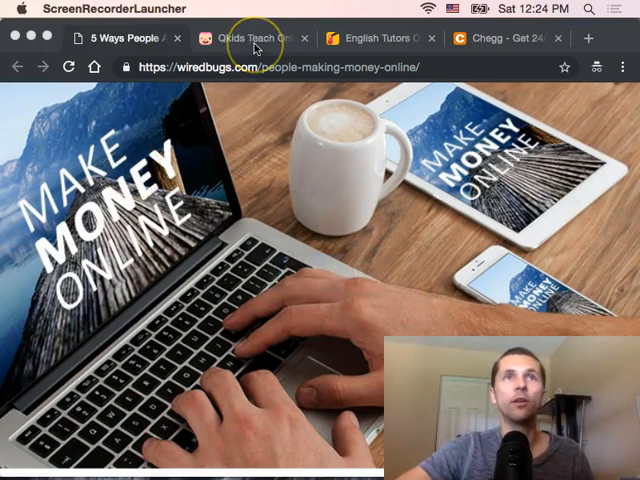
Step: View the Qkids teacher-recruiting page and the Cambly tutoring site, switching between them
{"action": "left_click", "coordinate": [248, 38]}
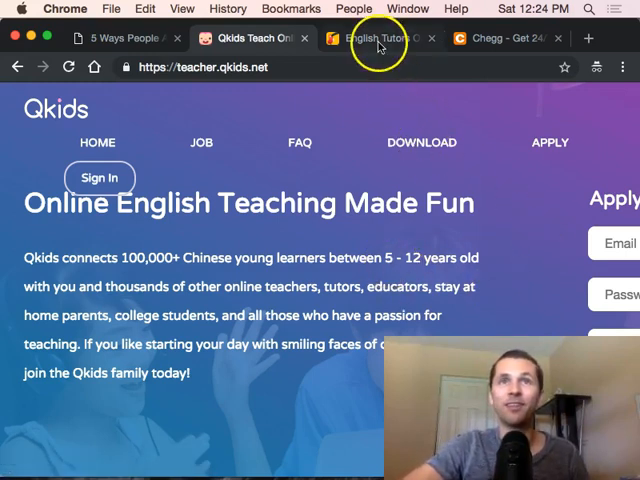
{"action": "left_click", "coordinate": [376, 38]}
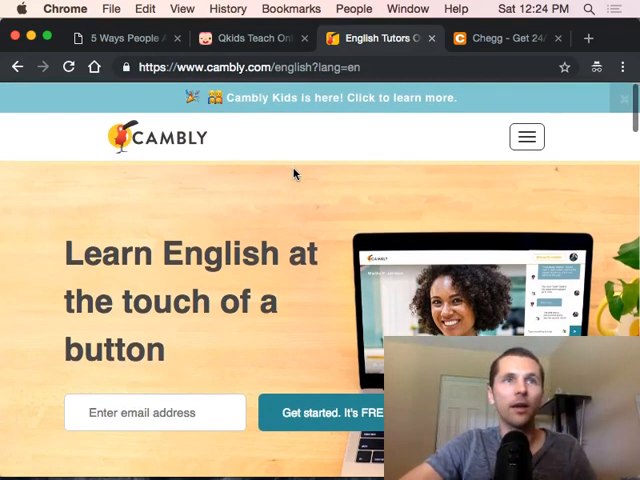
{"action": "left_click", "coordinate": [244, 38]}
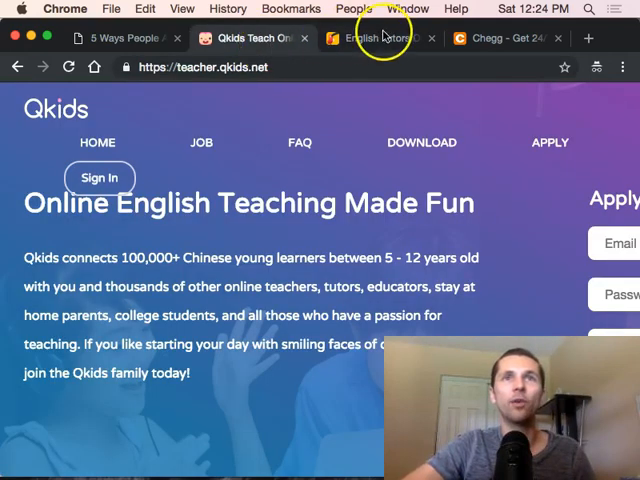
{"action": "left_click", "coordinate": [376, 38]}
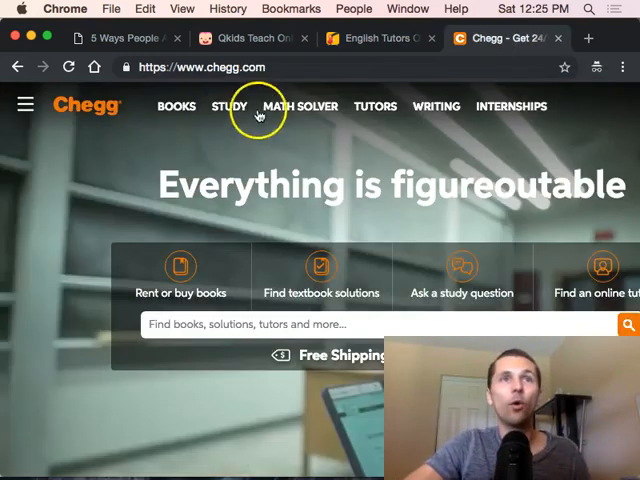
{"action": "mouse_move", "coordinate": [448, 176]}
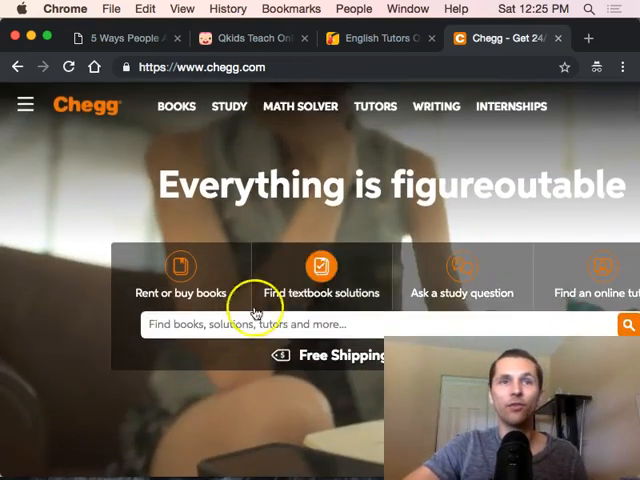
{"action": "mouse_move", "coordinate": [36, 424]}
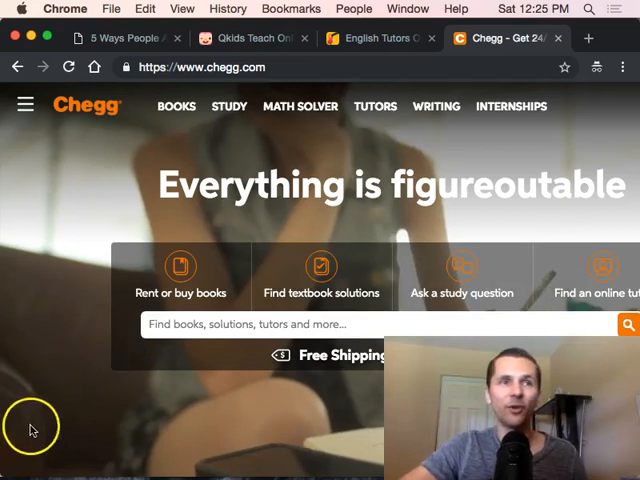